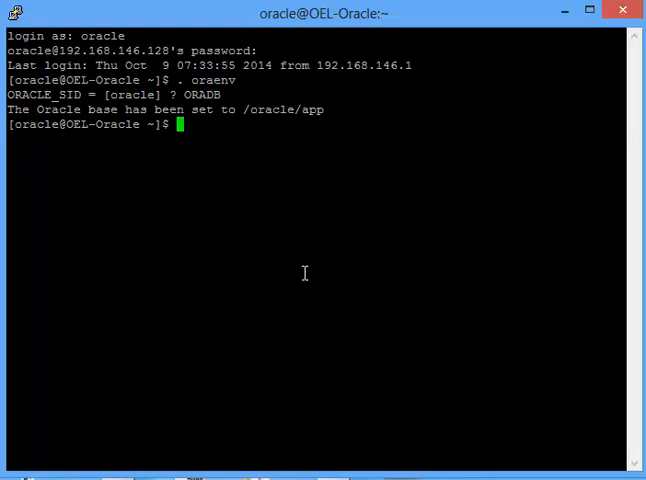
mouse_move(292, 240)
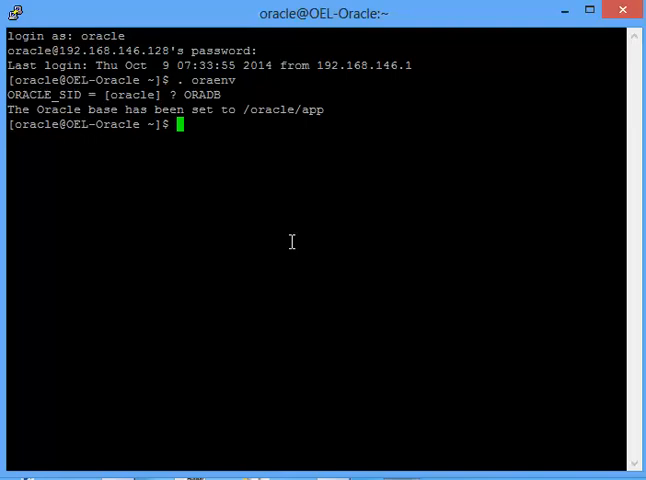
Step: Start sqlplus and connect to the database as '/ as sysdba'
type("sqlplus")
type("/")
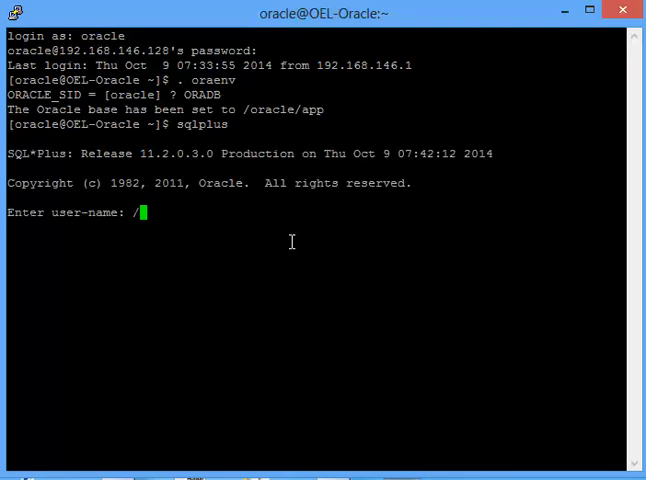
type("as sysdba")
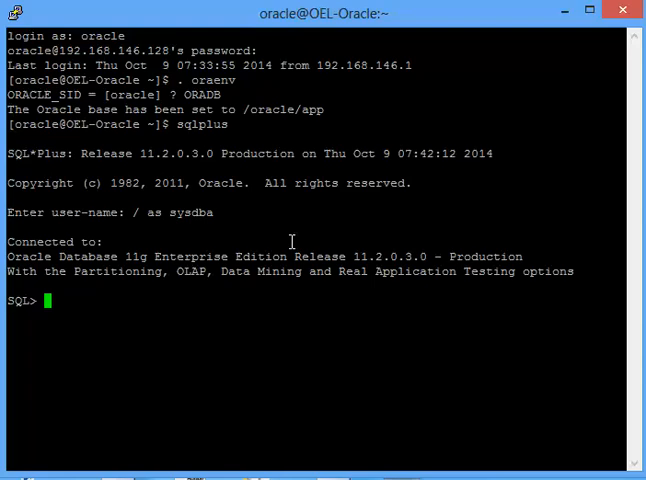
Step: Run 'show parameter undo' to list undo management, retention and tablespace settings
type("show parameter undo")
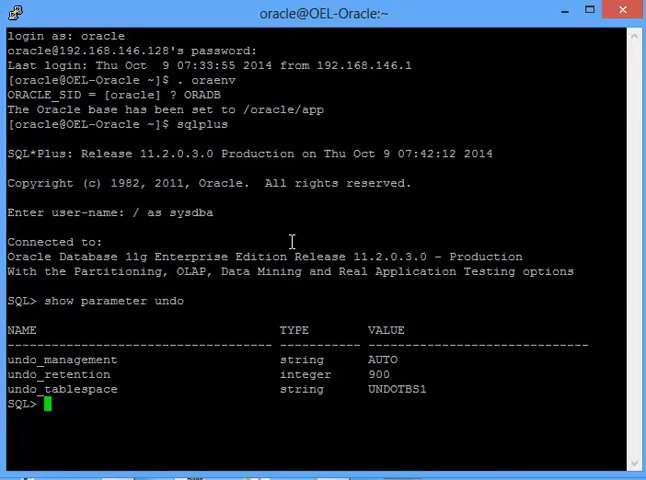
Step: Connect as scott and list all rows of the DEPT table
type("conn")
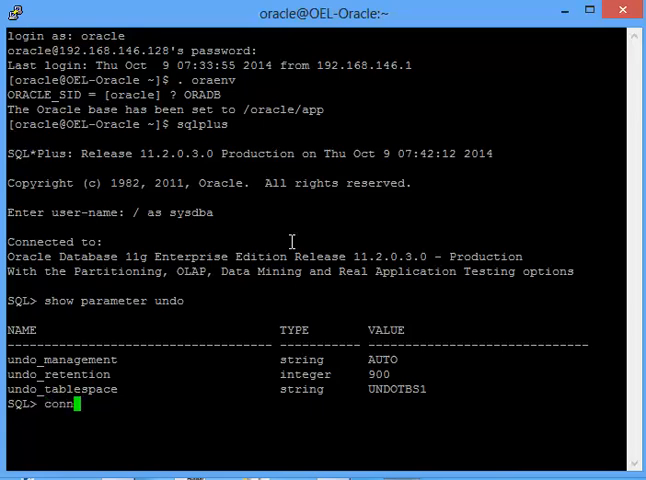
type("scott")
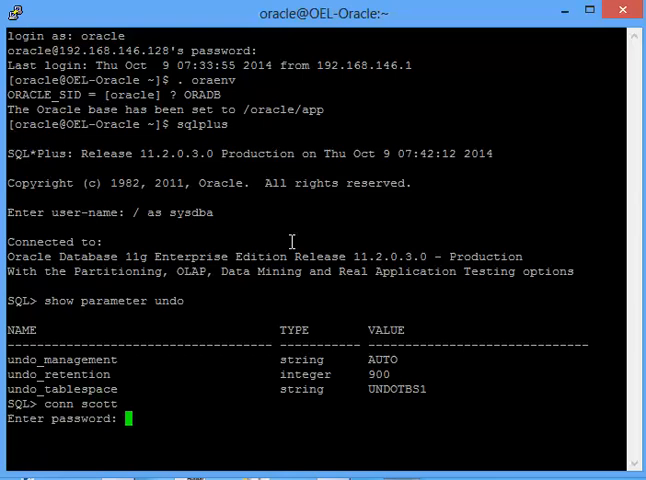
type("s")
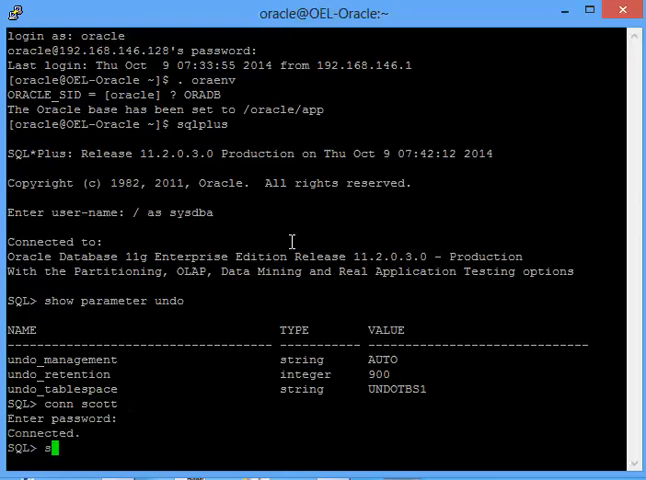
type("select * from DEPT;")
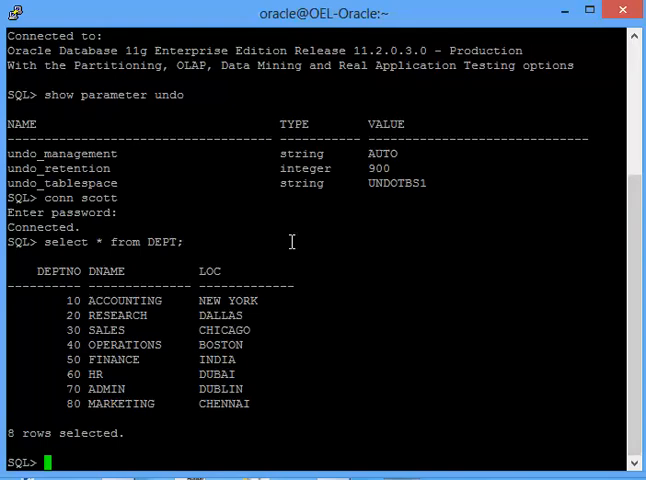
Step: Delete departments 60, 70 and 80 from DEPT and commit the change
type("delete")
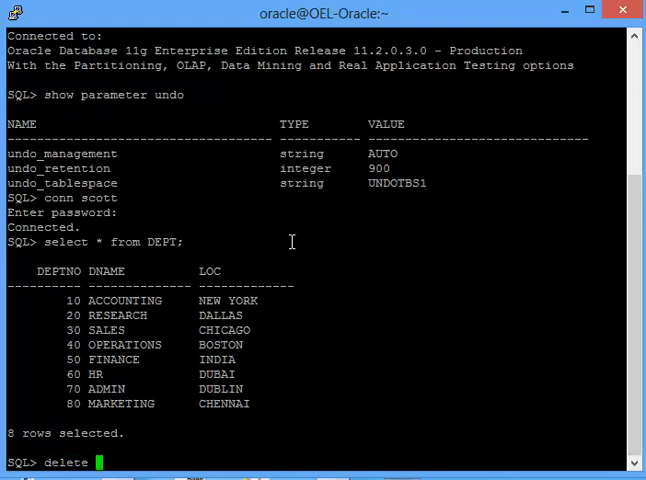
type("from dept")
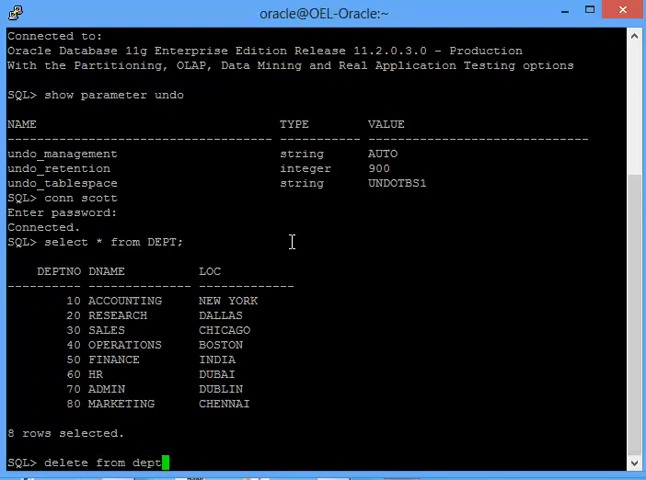
type("wher")
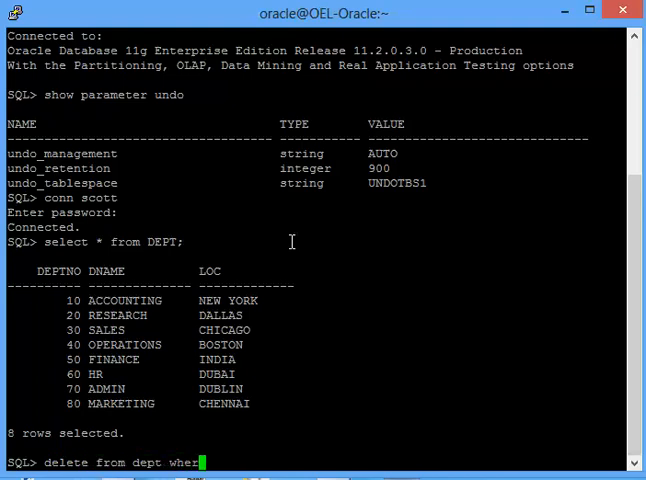
type("dept")
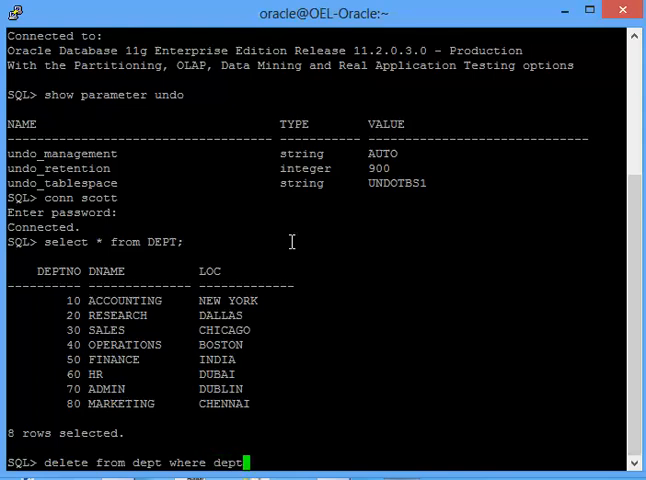
type("no in(")
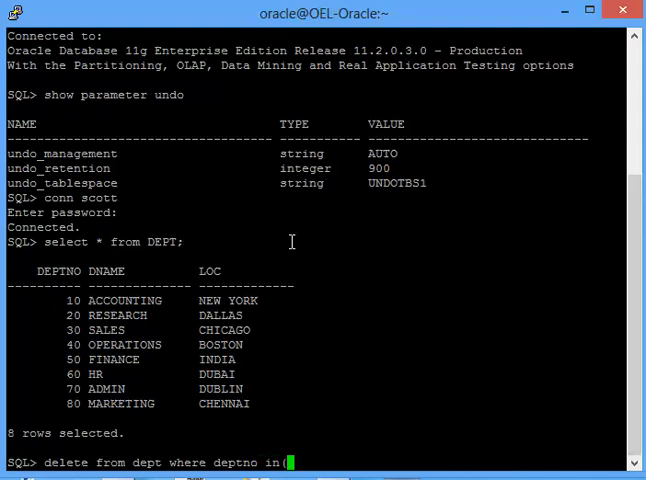
type("60")
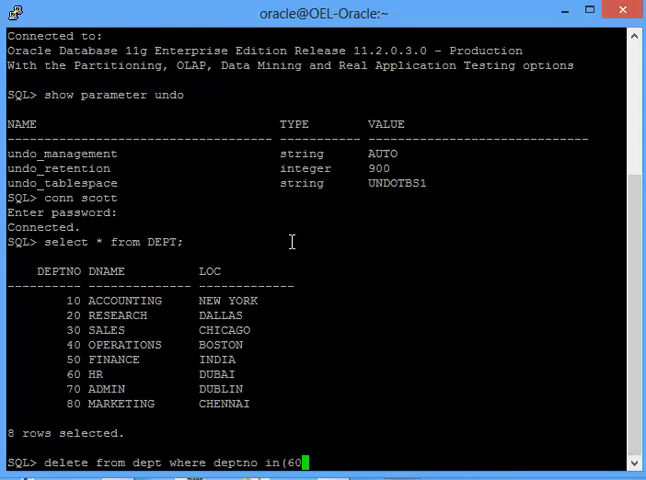
type("70,80);")
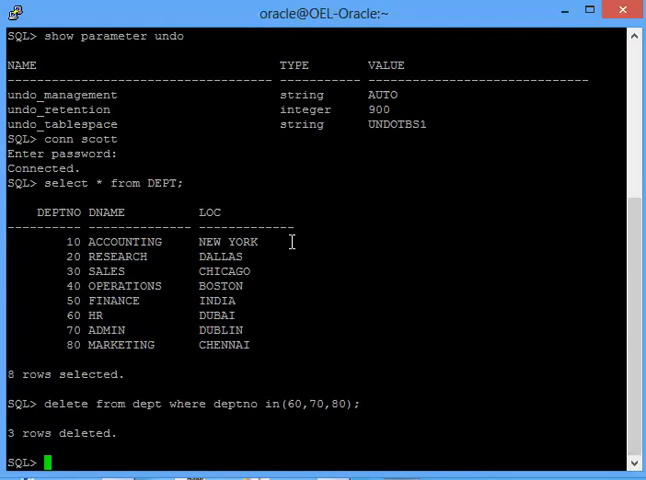
type("commit1;")
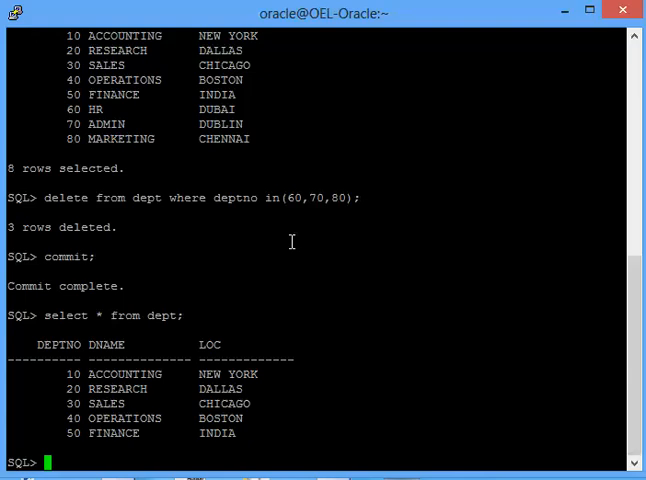
Step: Query to_char(sysdate,'DD-MM-YY HH24:MI') from dual, returning 09-10-14 07:45
type("select")
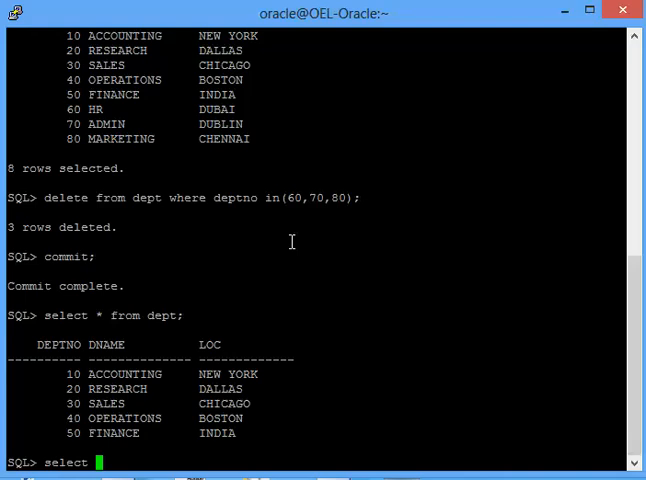
type("to")
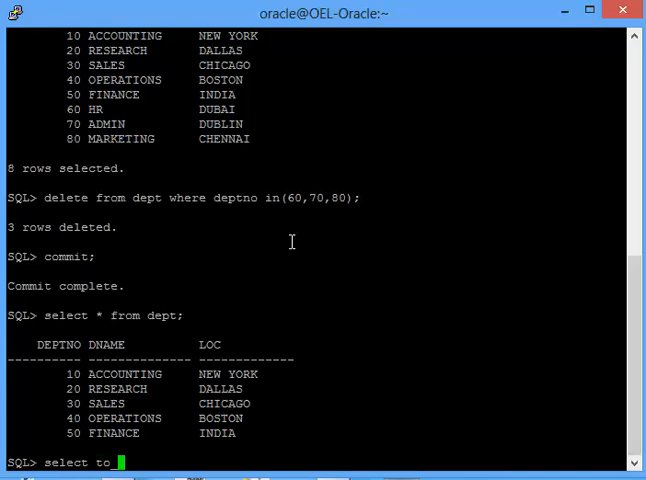
type("_da")
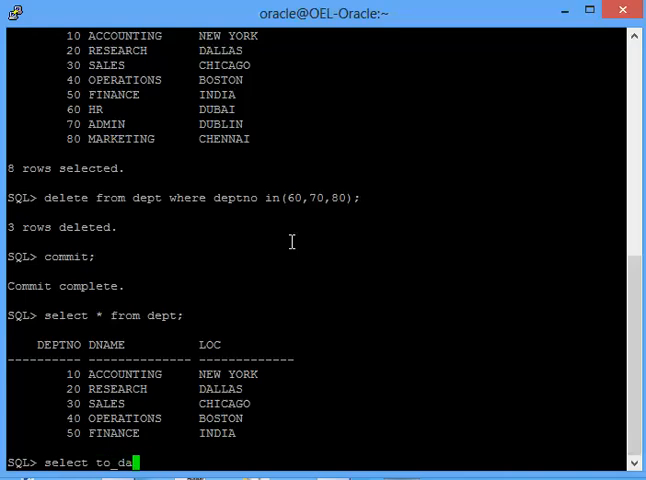
type("char(")
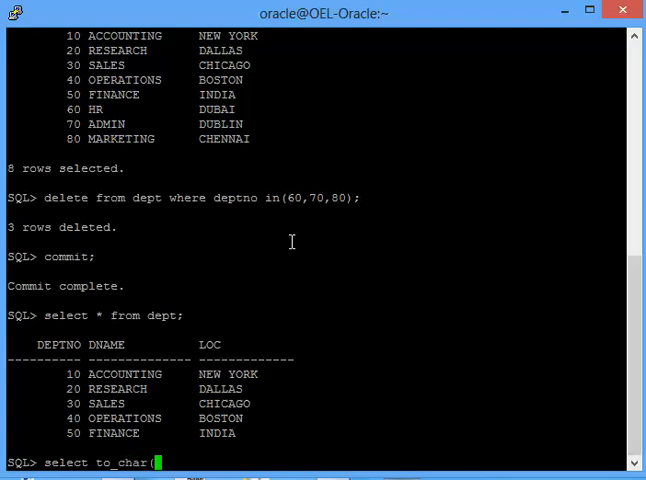
type("sysdate,")
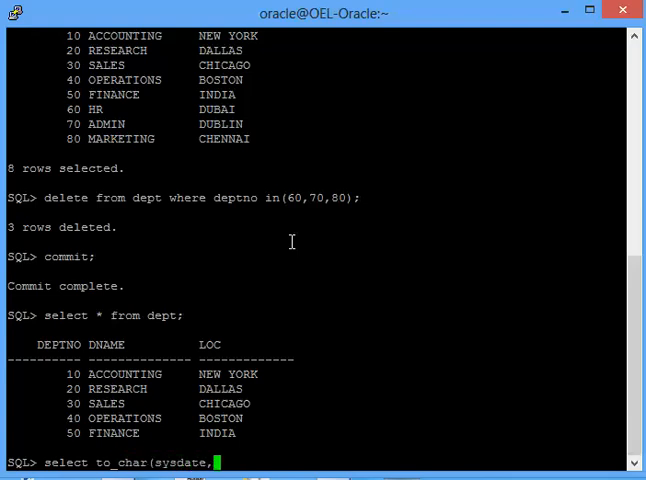
type("'DD-MM-YY")
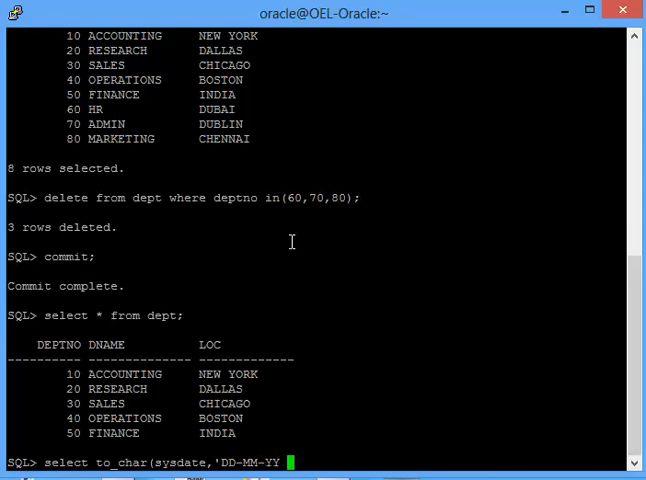
type("HH24:")
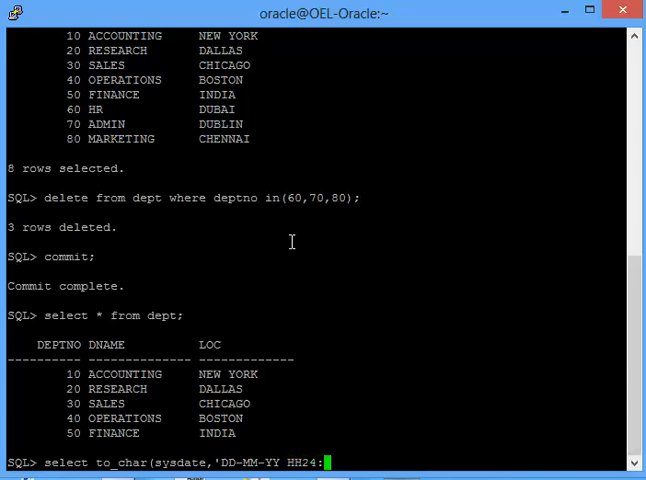
type(":MI')")
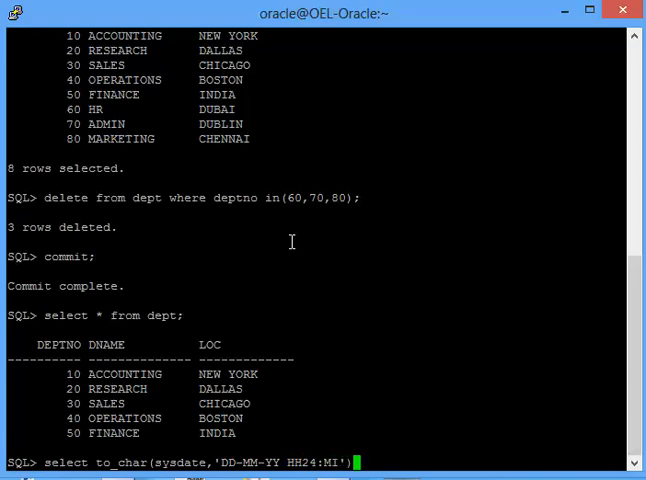
type("from du")
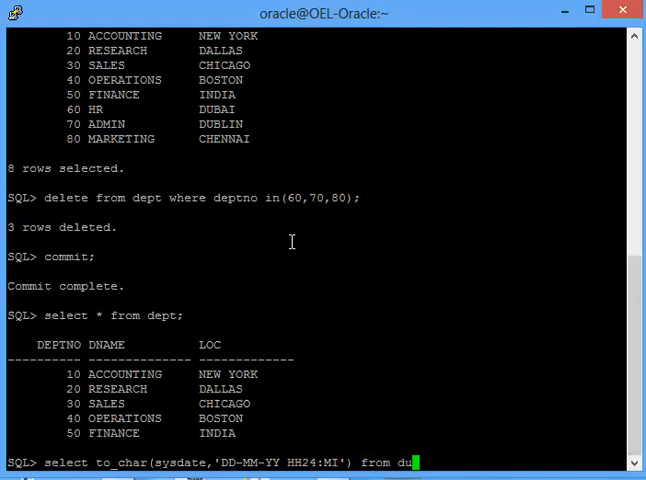
key("Return")
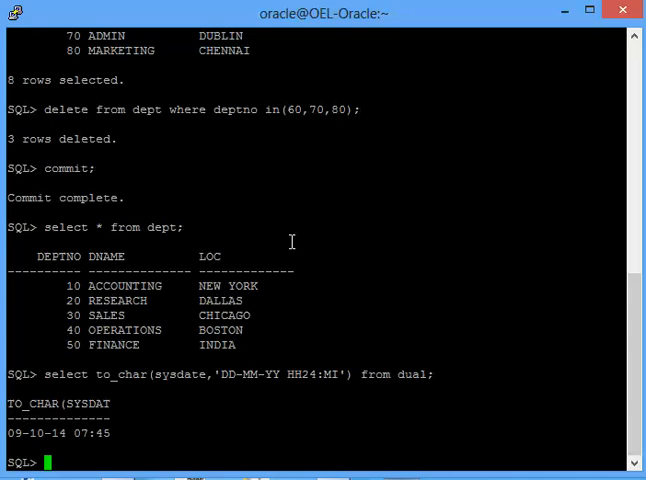
Step: Reconnect the SQL*Plus session as '/ as sysdba'
scroll("up", 3)
type("show parameter undo")
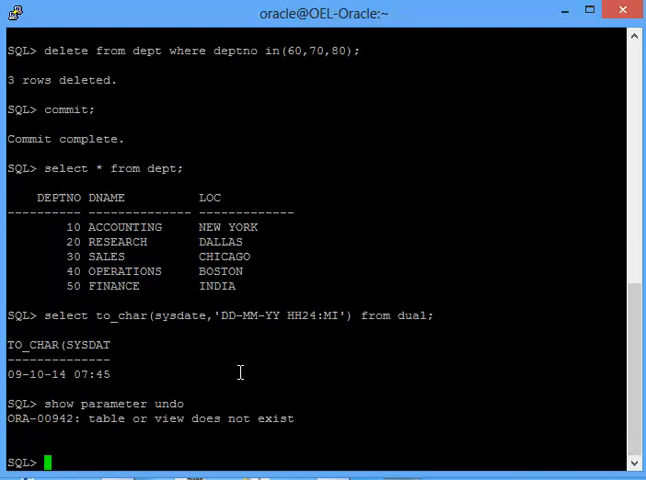
type("conn")
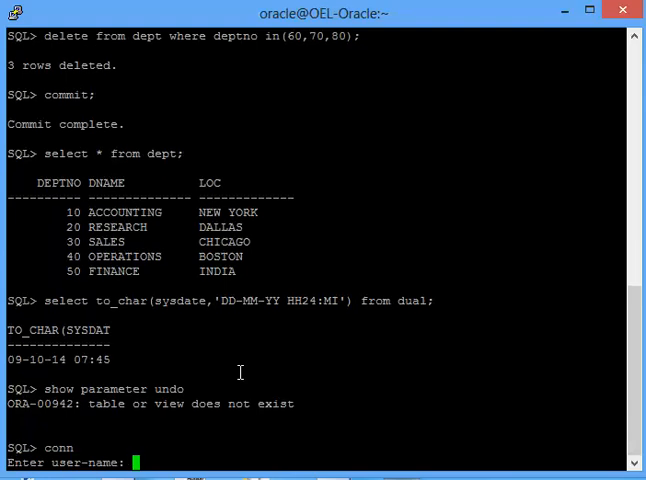
type("/ as sysdba")
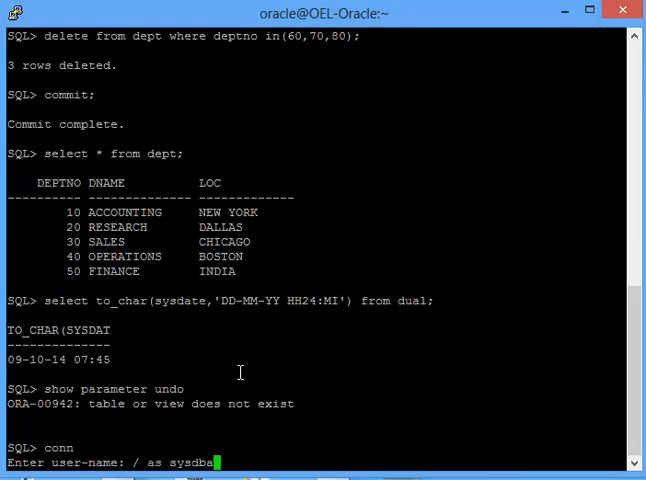
key("Return")
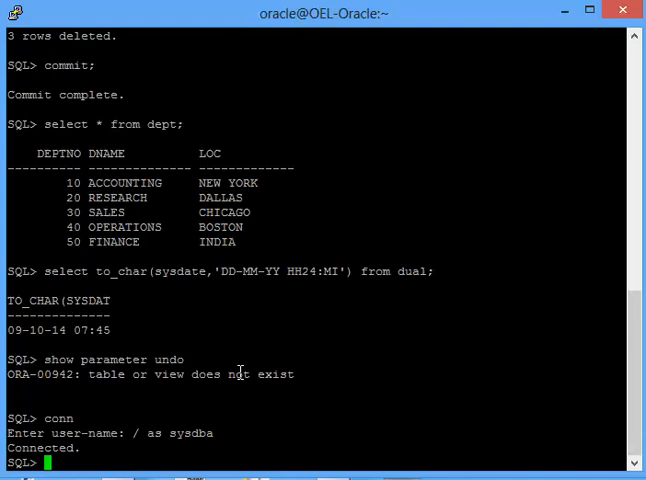
Step: Begin a flashback count of scott.dept as of timestamp with the DD-MM-YY HH24:MI format
type("select count(*) from")
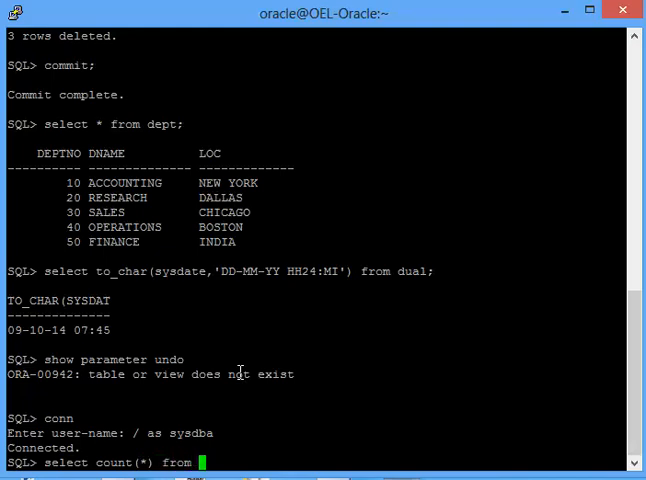
type("scott.dept as of timestamp to_ti")
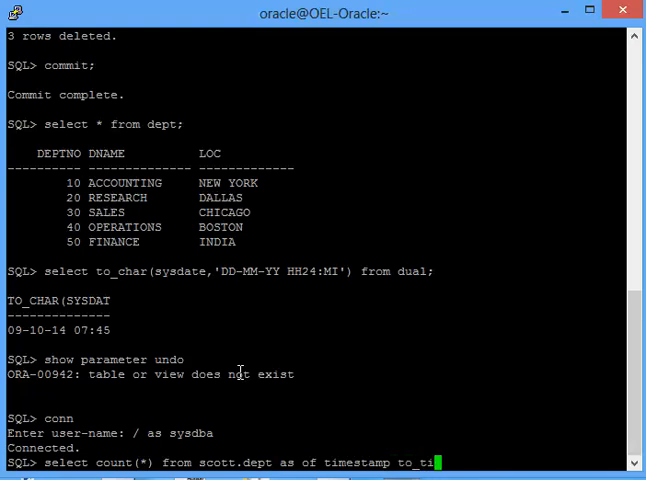
type("mestamp(")
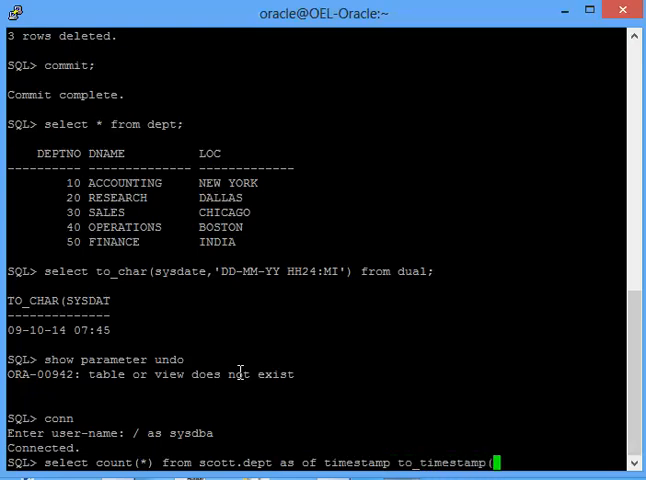
type("'")
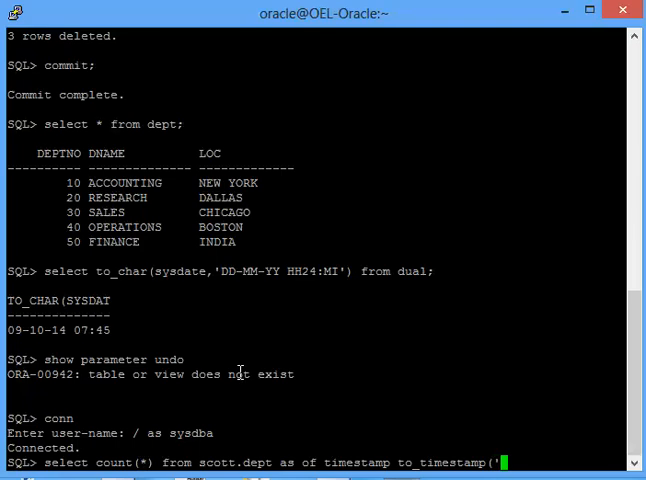
type("DD-MM-Y")
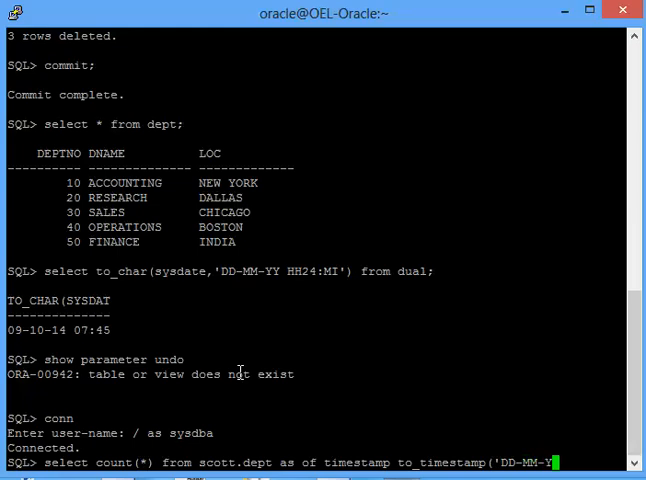
type("HH24:MI','")
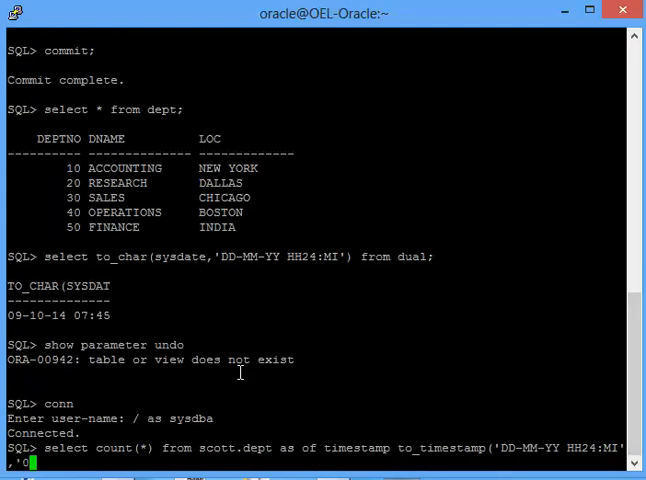
type("09-10-14")
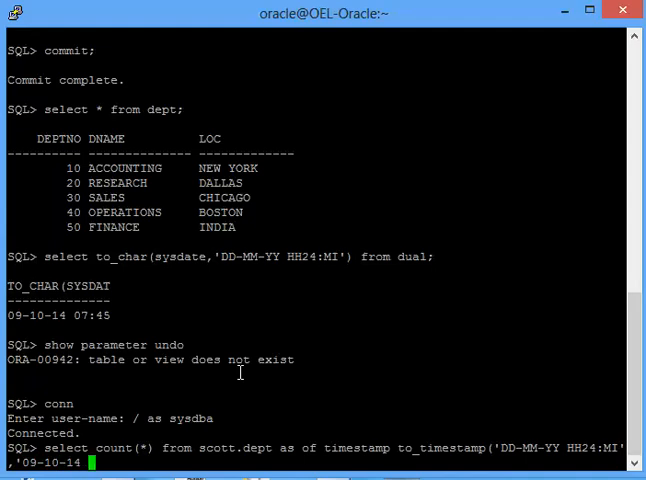
type("07:3")
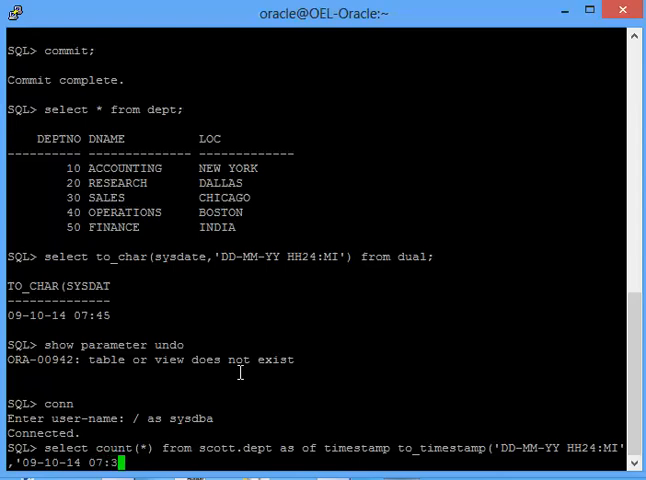
type("3');")
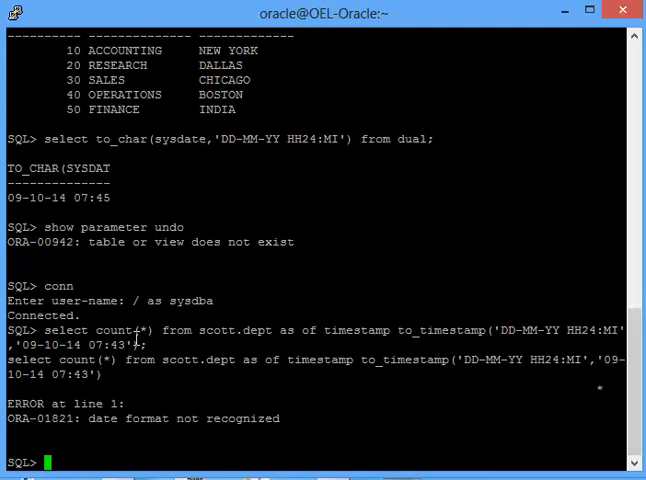
Step: Run the corrected count as of 09-10-14 07:43, returning 8 rows, then exit SQL*Plus
left_click_drag(46, 330, 480, 330)
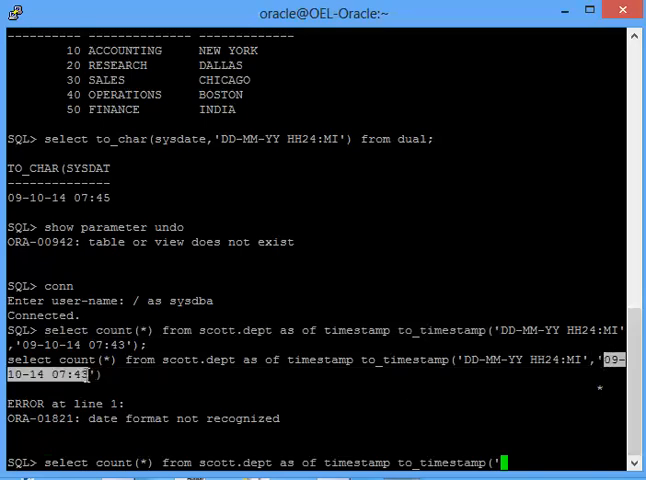
type("09-10-14 07:43',")
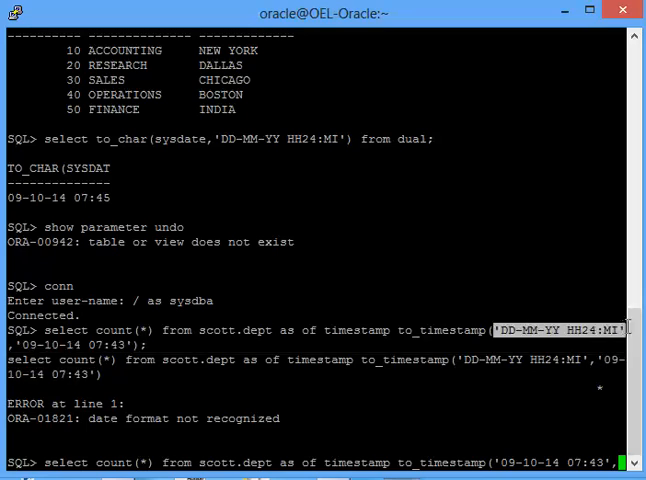
type("'DD-MM-YY HH24:MI'")
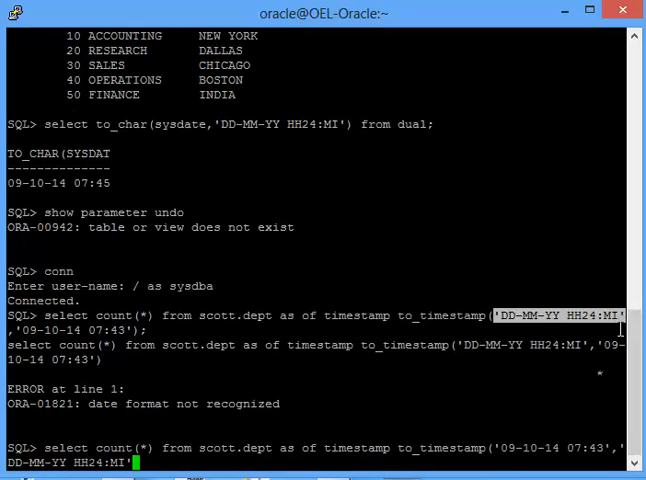
key("Return")
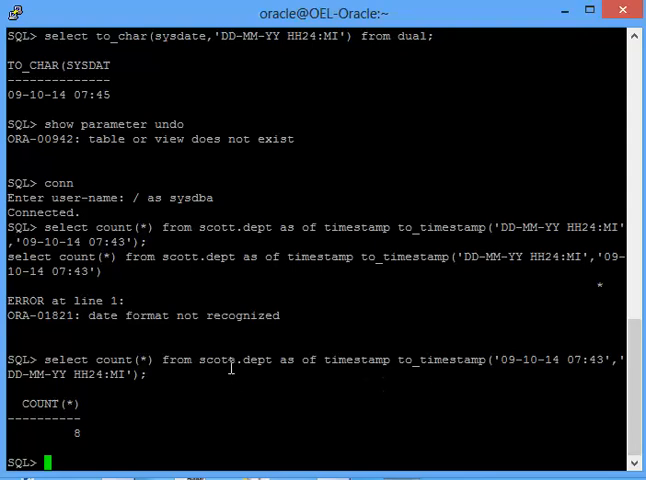
mouse_move(252, 418)
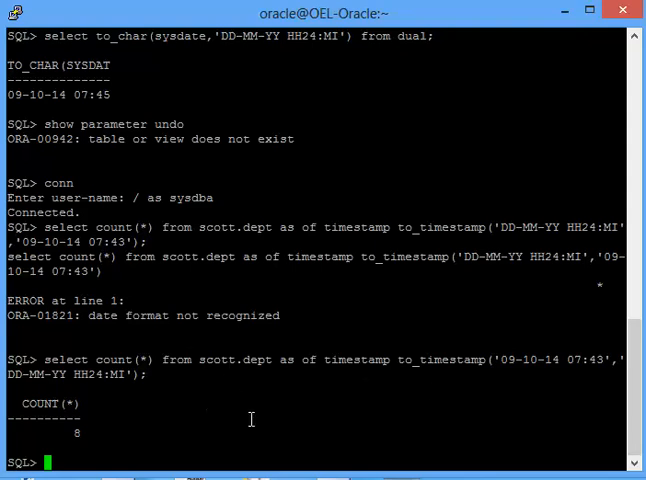
type("exit")
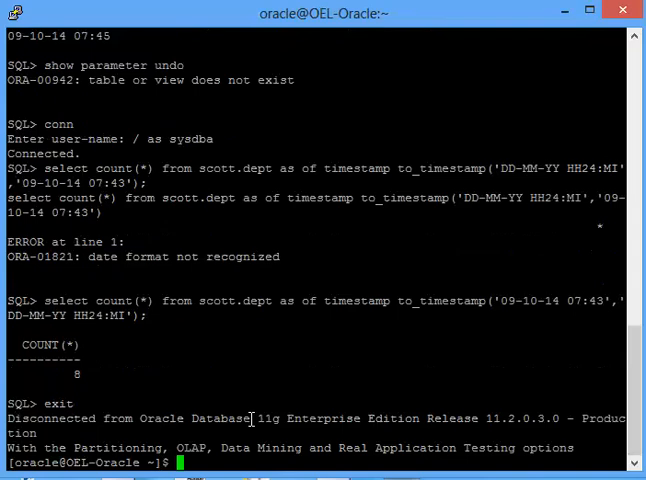
Step: Run expdp system export of scott.dept to dumpfile table.bkp, logfile table.log, directory EXPDP
type("expdp")
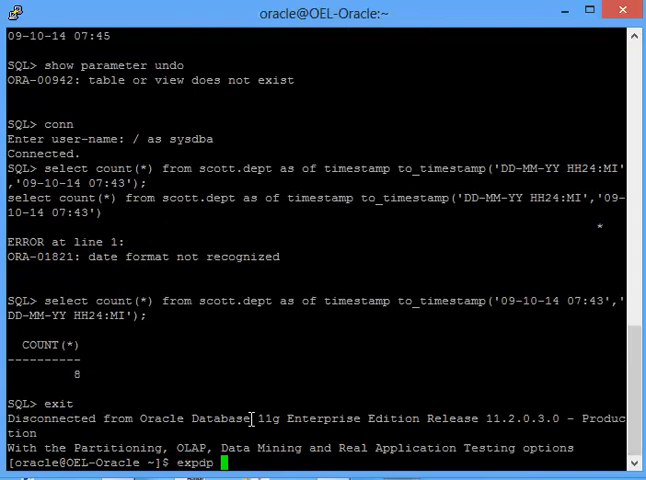
type("system")
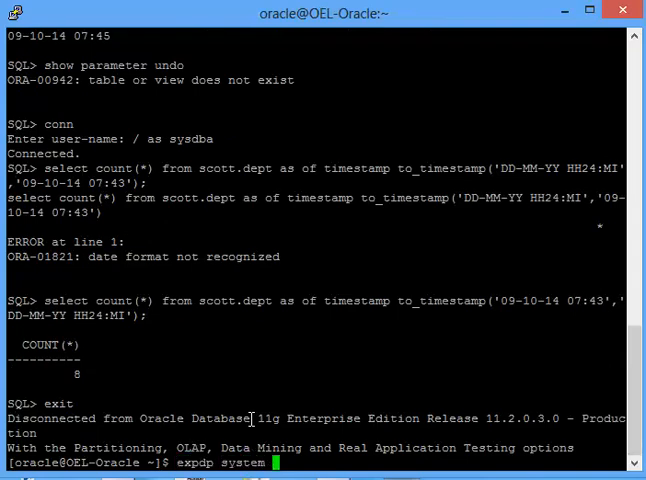
type("dump")
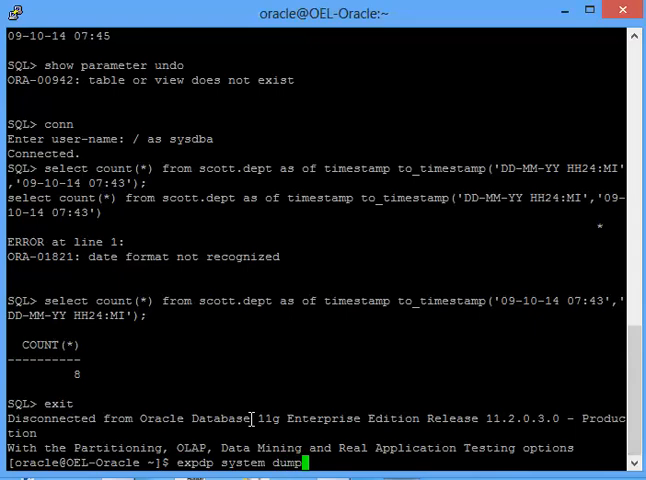
type("file=table")
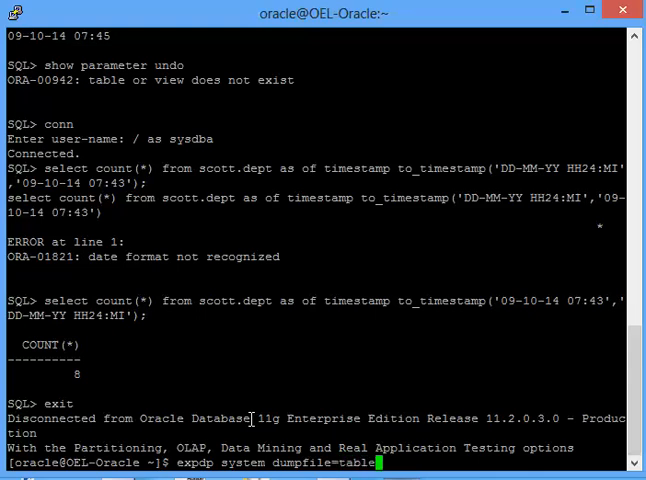
type(".bkp")
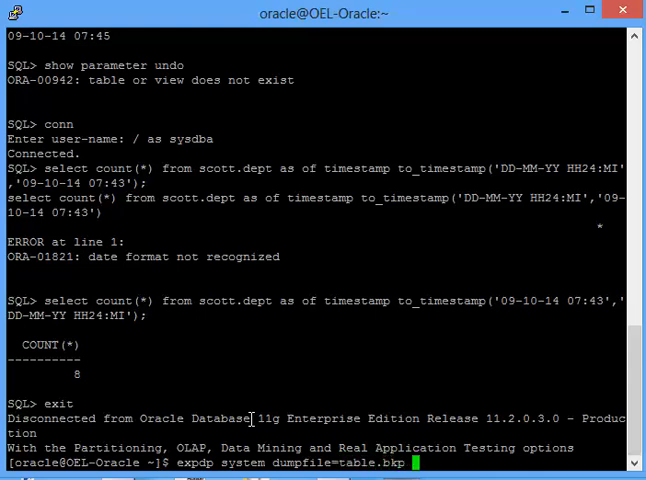
type("logfile")
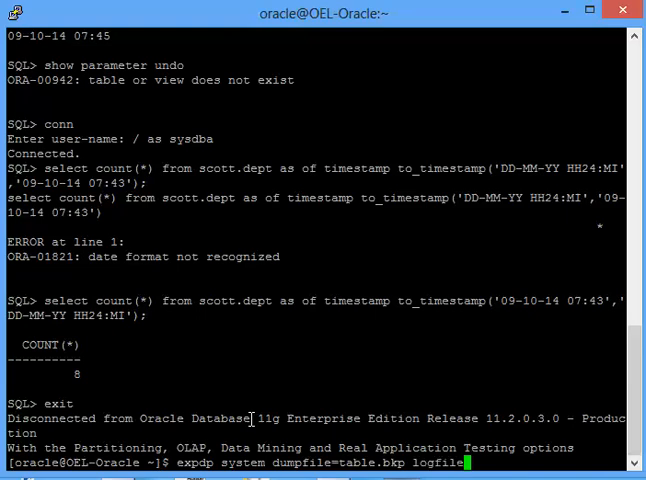
type("table.log")
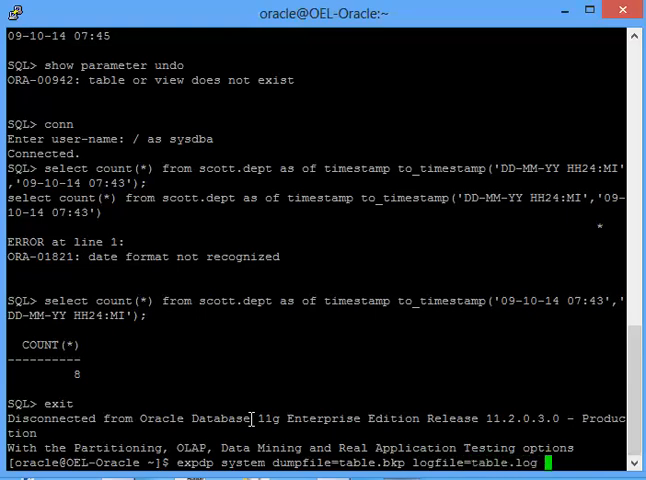
type("directory=EXPDP")
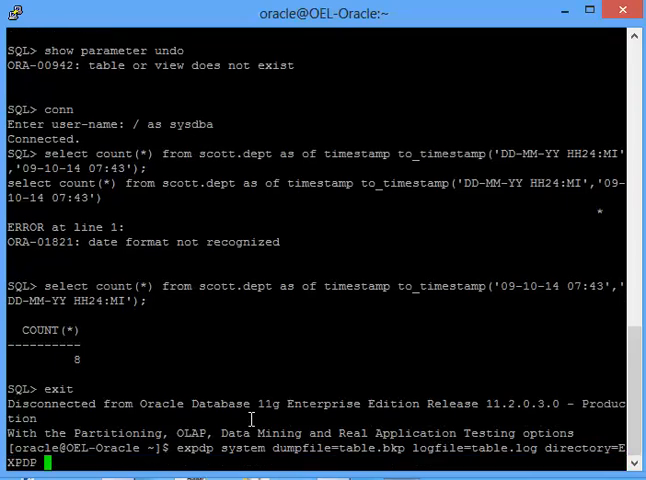
type("tables=scott.dept")
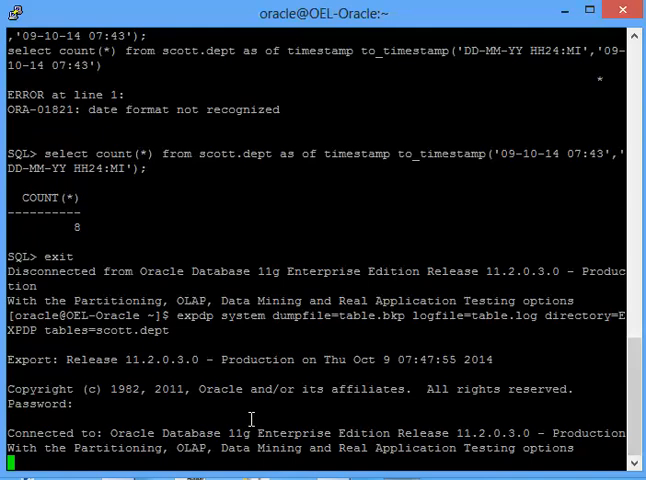
key("Return")
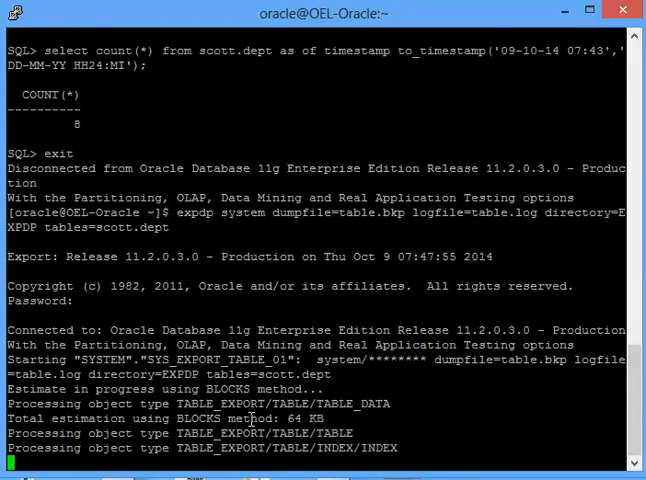
Step: Review the export output and start sqlplus again
scroll("down", 3)
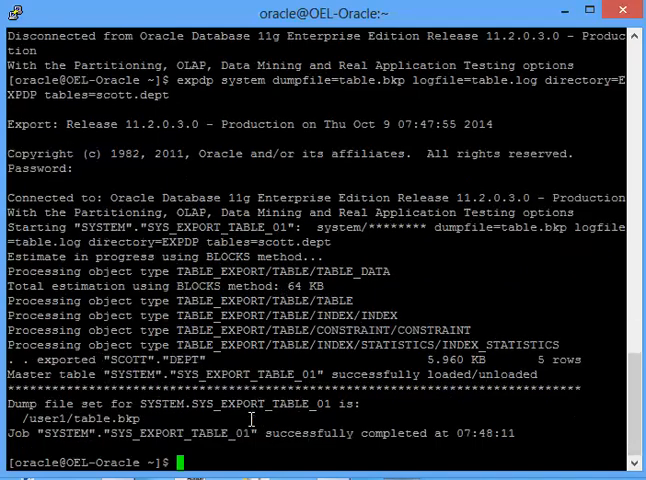
type("sqlplus")
type("/ as sysdb")
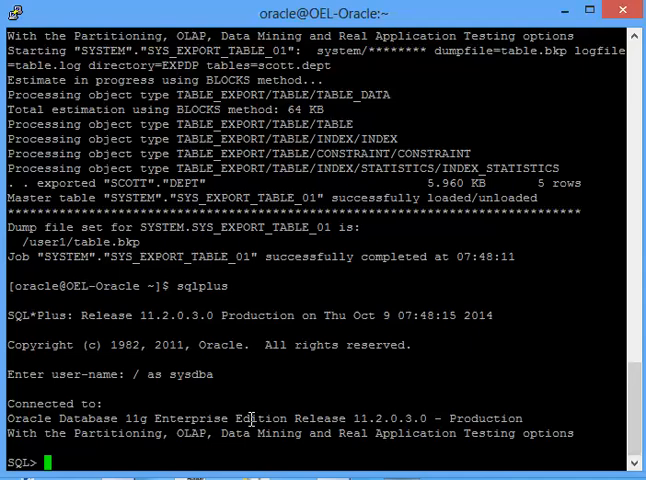
Step: Alter table scott.dept to enable row movement, then begin the flashback command
type("a")
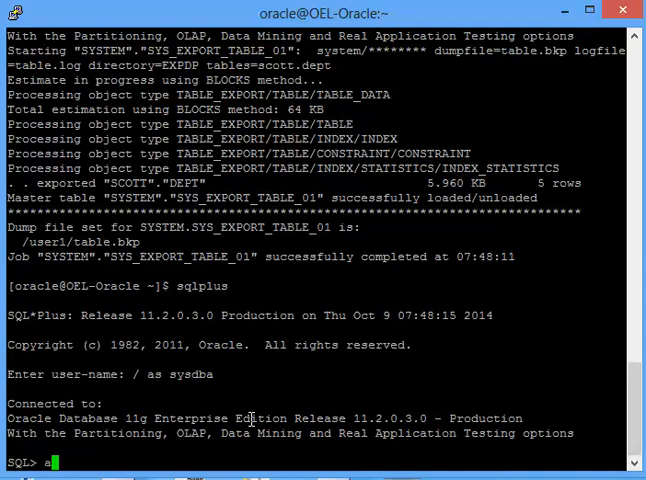
type("lter table scott.")
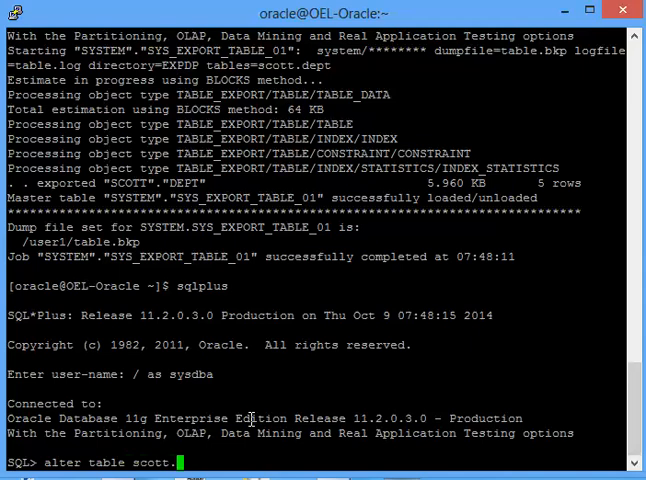
type("dept enable")
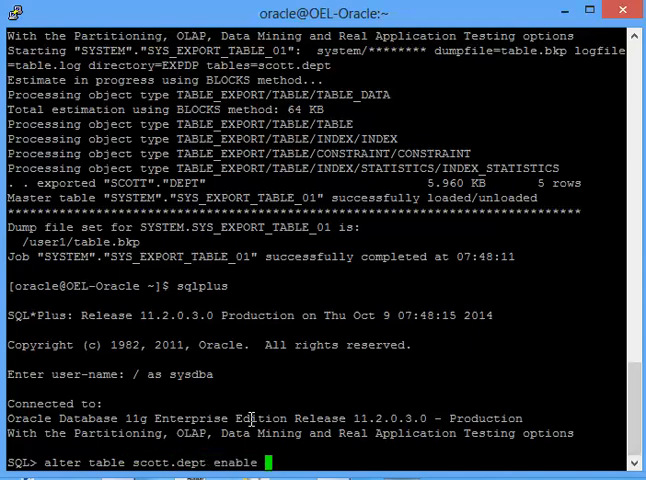
type("row movement;")
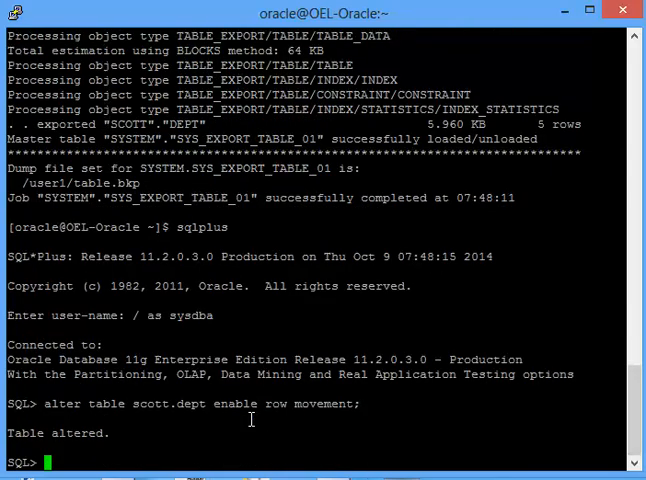
type("flashback table")
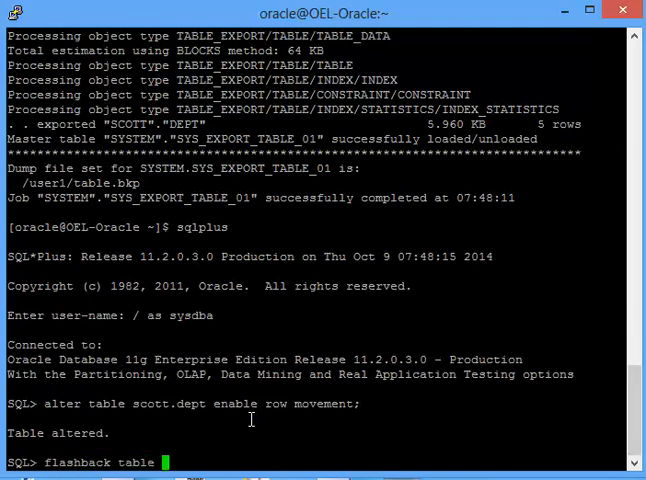
Step: Flash back scott.dept to timestamp 09-10-14 07:43 and query the table's restored rows
type("scott.")
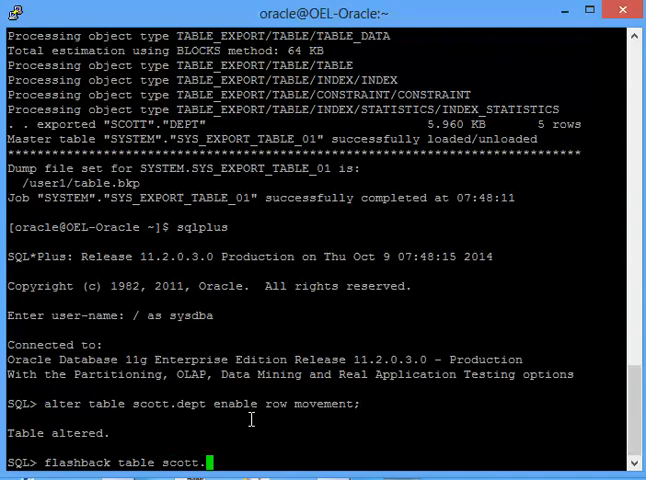
type("dept to timestamp to_timestamp('09-10-14 07:43','DD-MM-YY HH24:MI');")
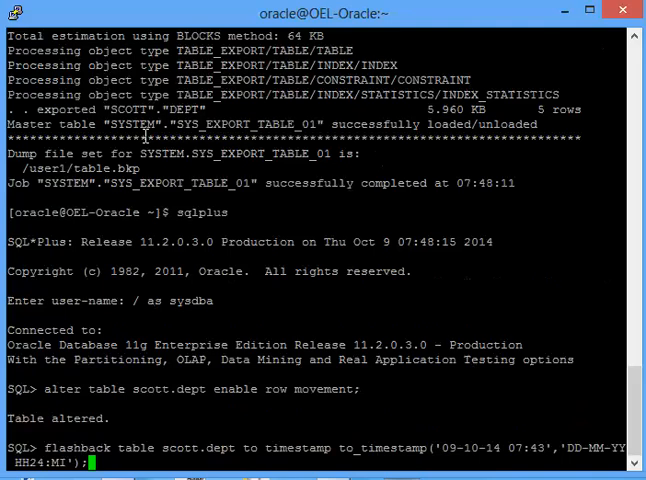
key("Return")
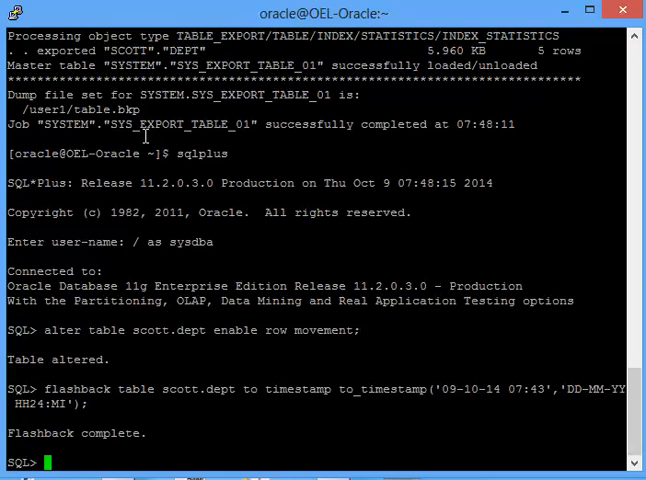
type("select * from scott.dept;")
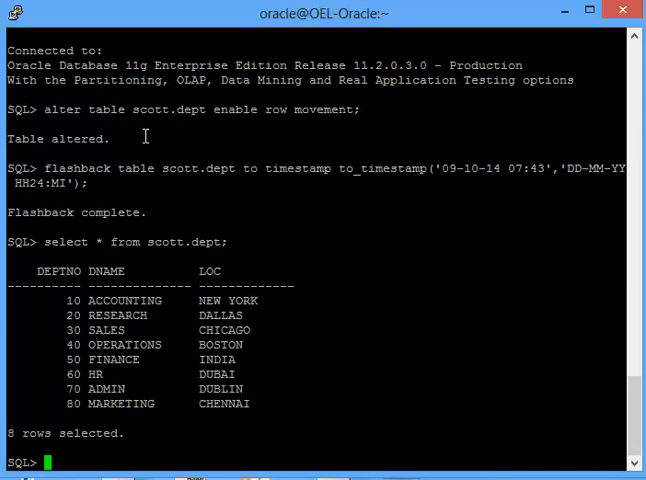
Step: Exit SQL*Plus back to the shell
type("e")
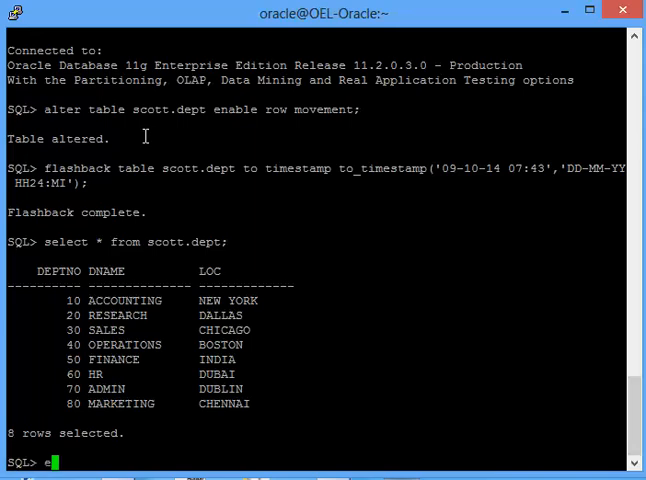
type("xit")
type("impdp system dumpfile=table.bkp logfile=imp_table.log directory=EXPDP tables=scott.dep")
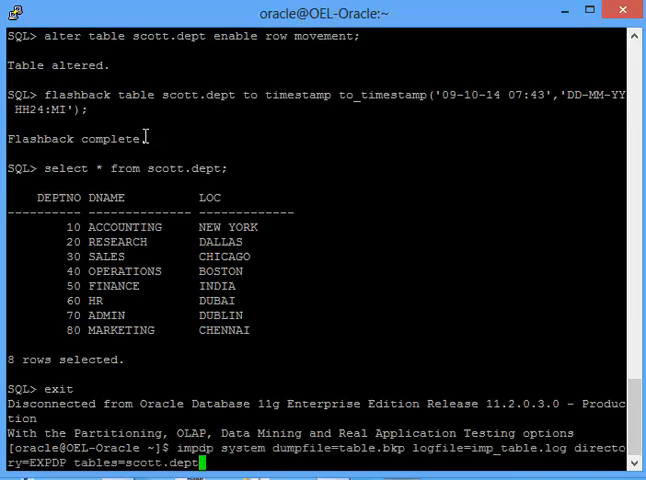
Step: Finish the impdp command with table_exists_action=replace, run it, and start sqlplus again
type("table")
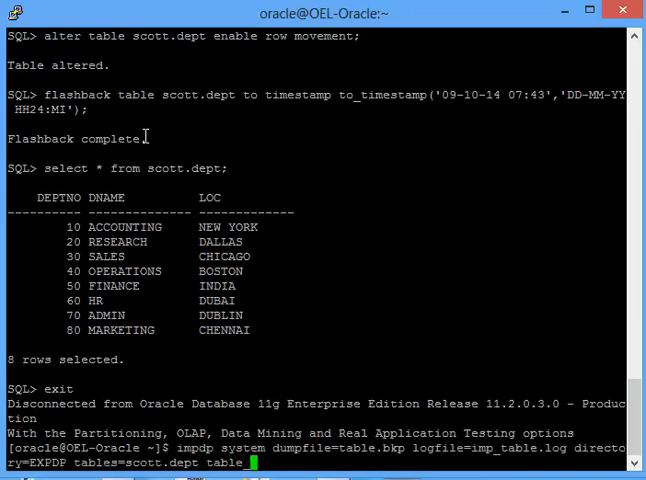
type("_exists")
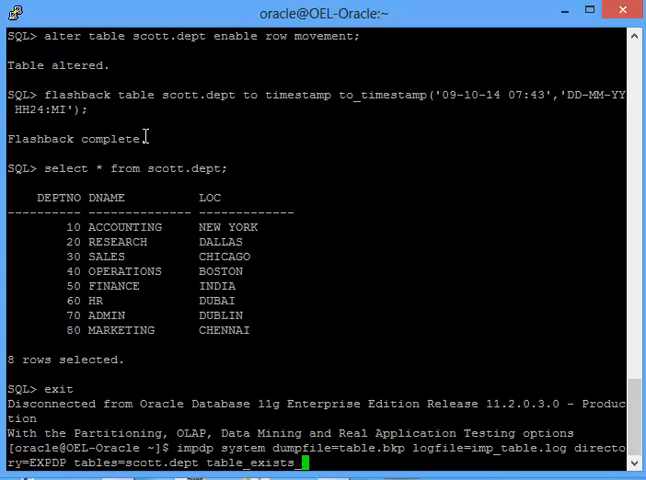
type("_action=repl")
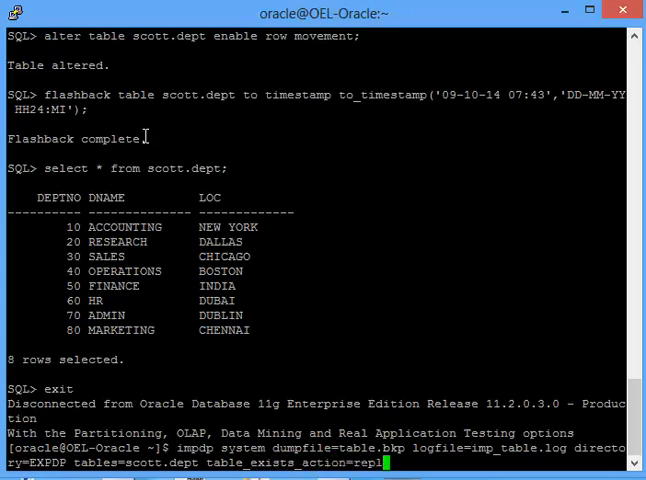
key("Return")
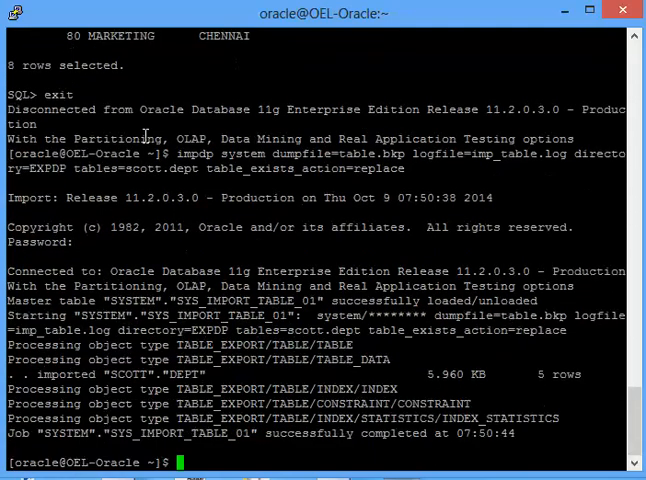
type("sqlplu")
type("/ as sysdba")
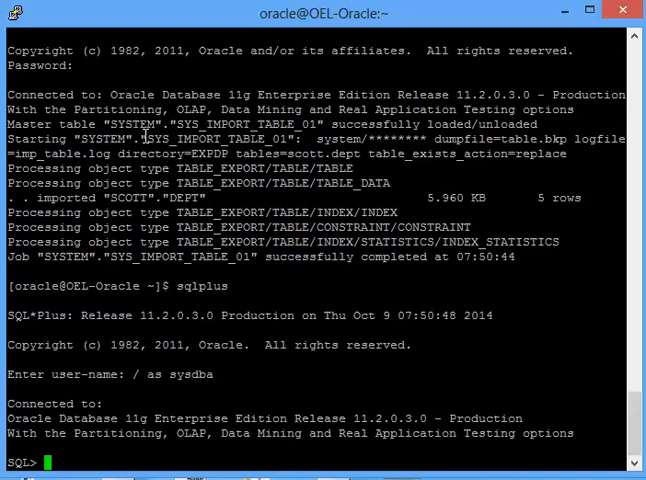
Step: Query SELECT * FROM scott.dept as sysdba to check the restored rows
type("select *")
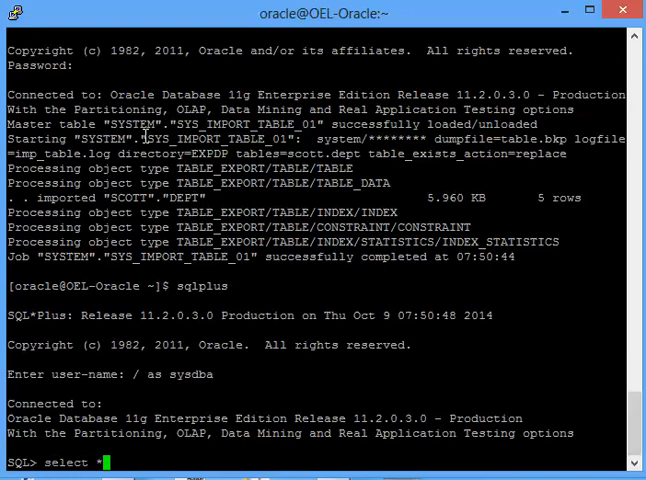
type("from")
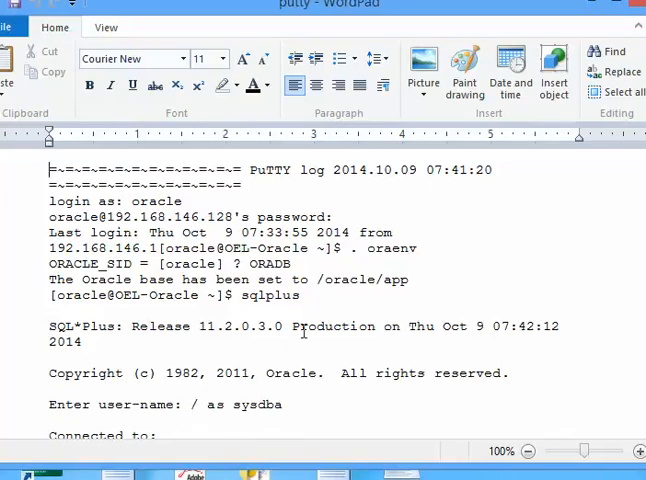
Step: Scroll down through putty.log past the replace import to the final scott.dept query
scroll("down", 3)
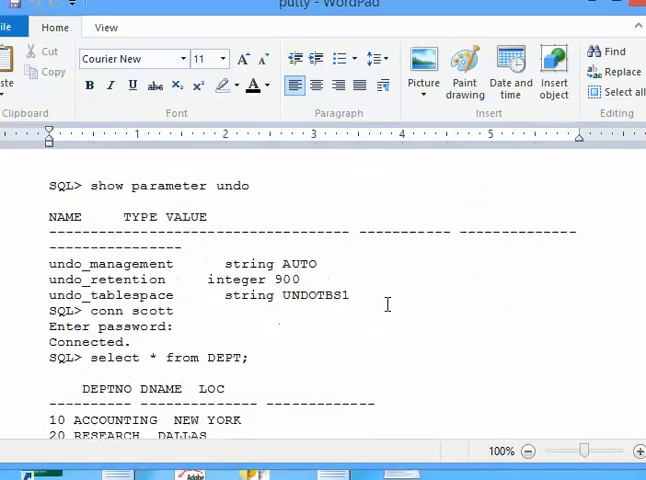
scroll("down", 3)
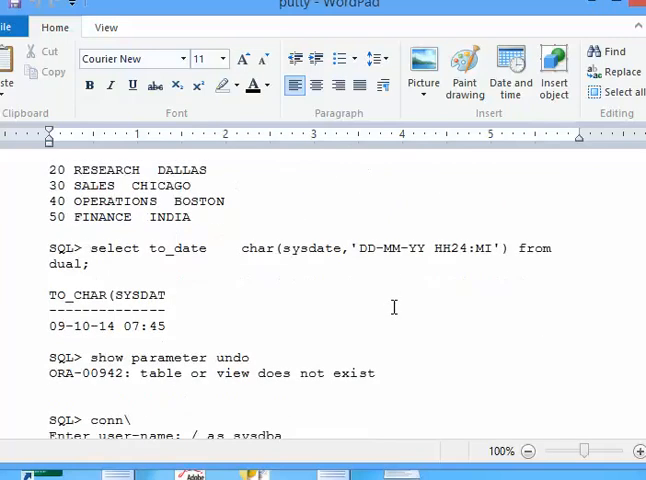
scroll("down", 3)
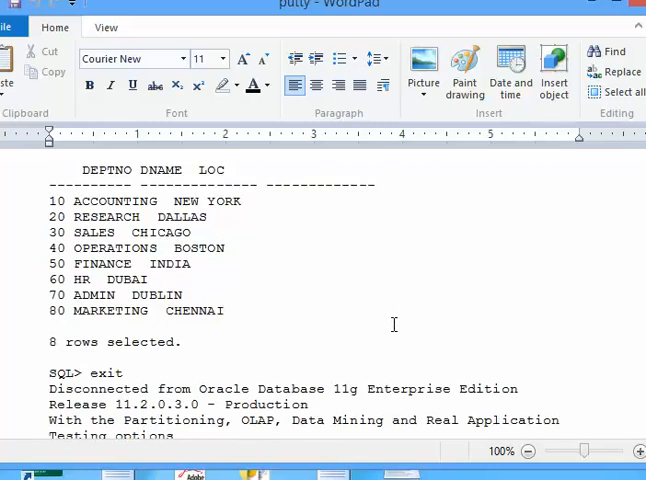
scroll("down", 3)
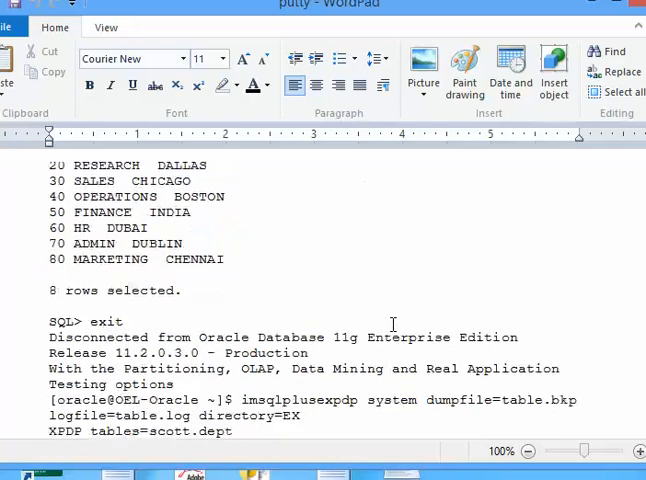
scroll("down", 3)
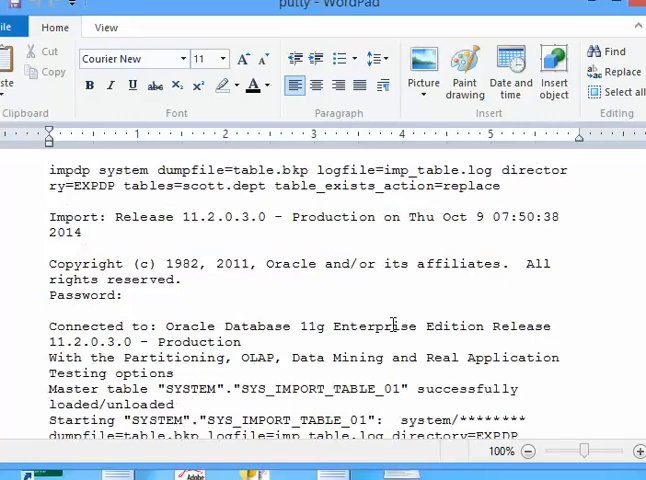
scroll("down", 3)
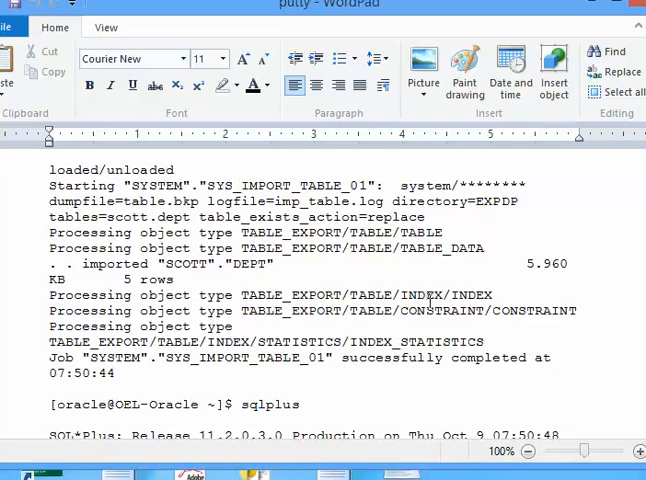
scroll("down", 3)
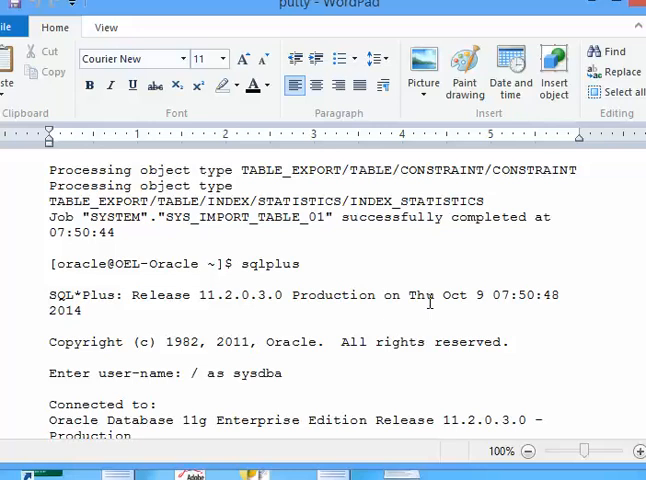
scroll("down", 3)
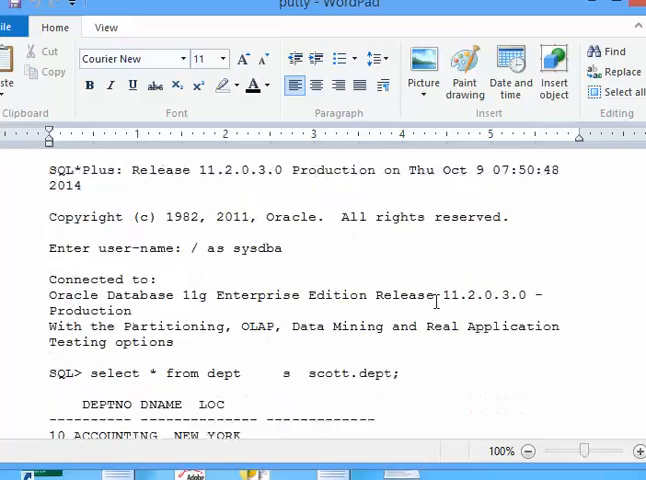
scroll("down", 3)
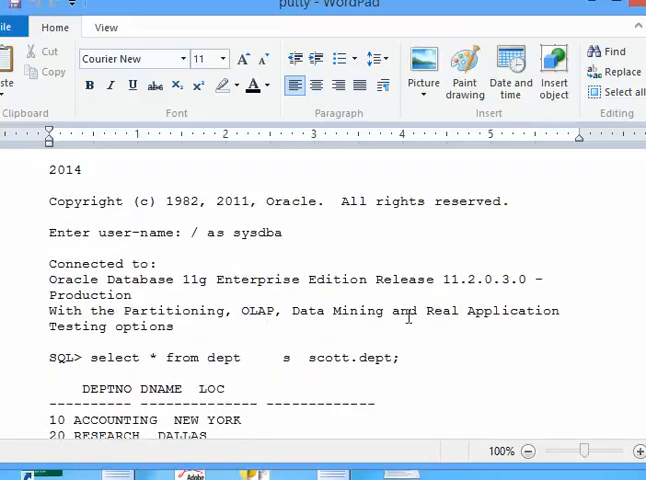